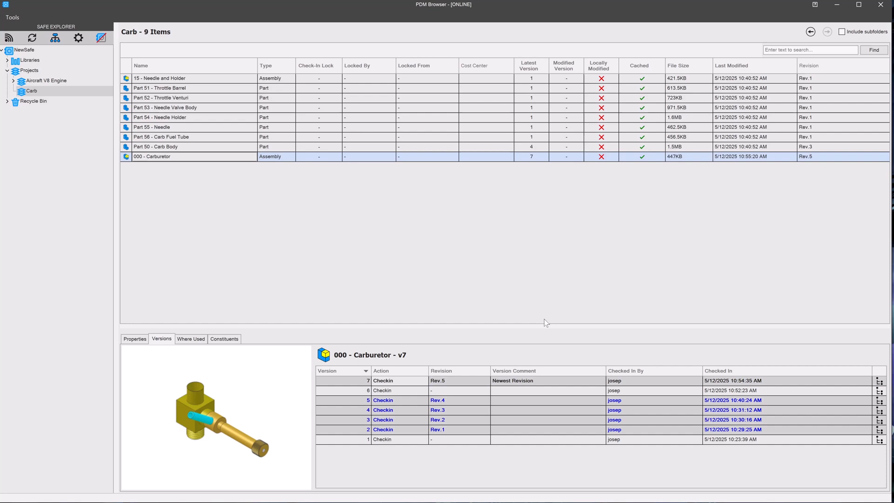
mouse_move(161, 78)
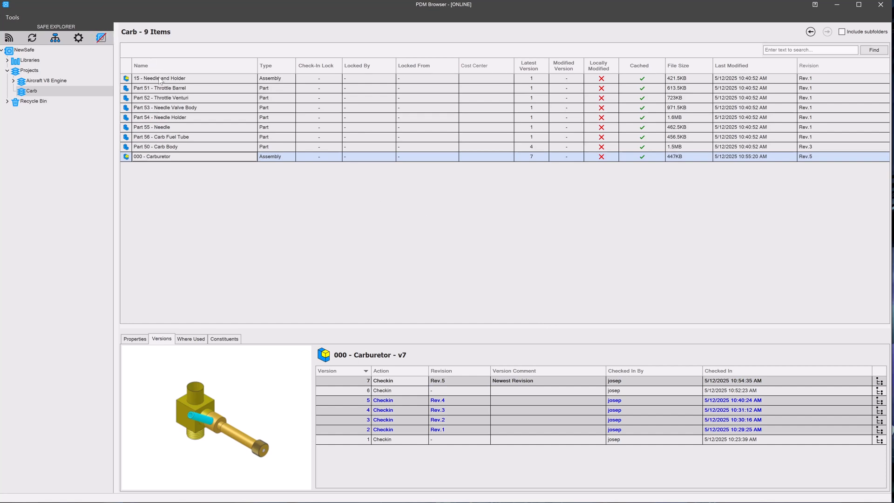
mouse_move(161, 158)
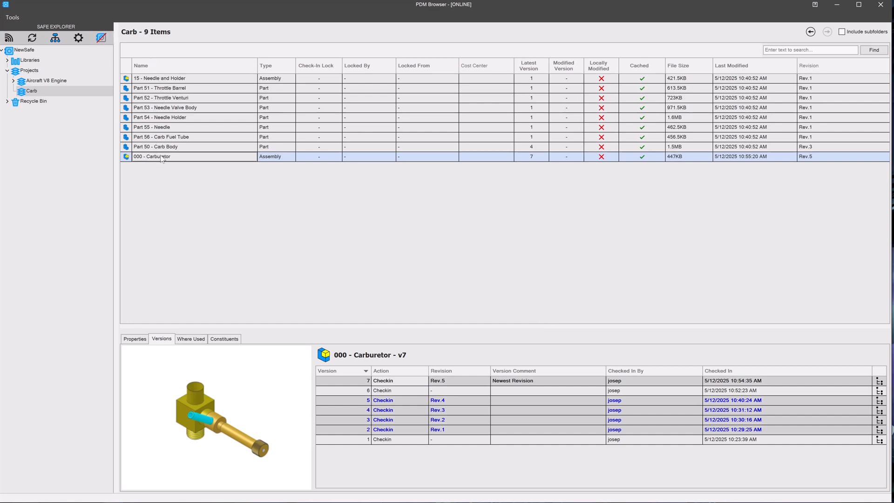
Open the Carburetor assembly and revert the fuel tube to its original part colour.
double_click(151, 157)
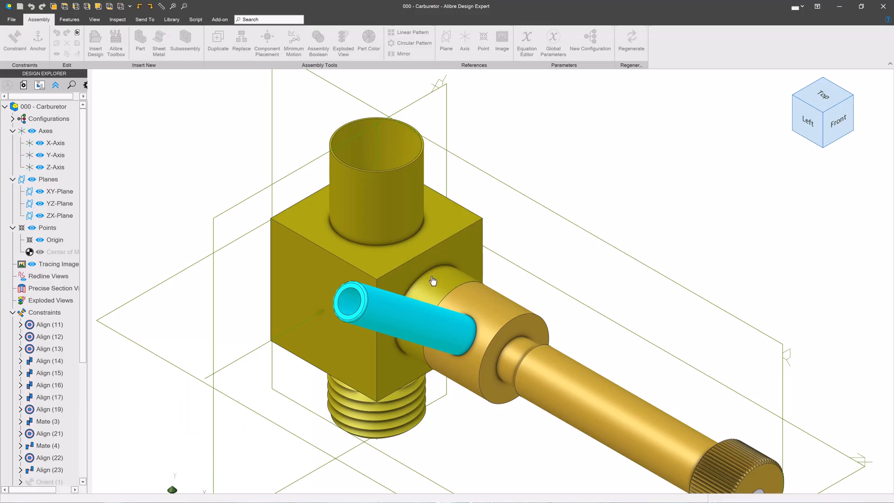
left_click(294, 43)
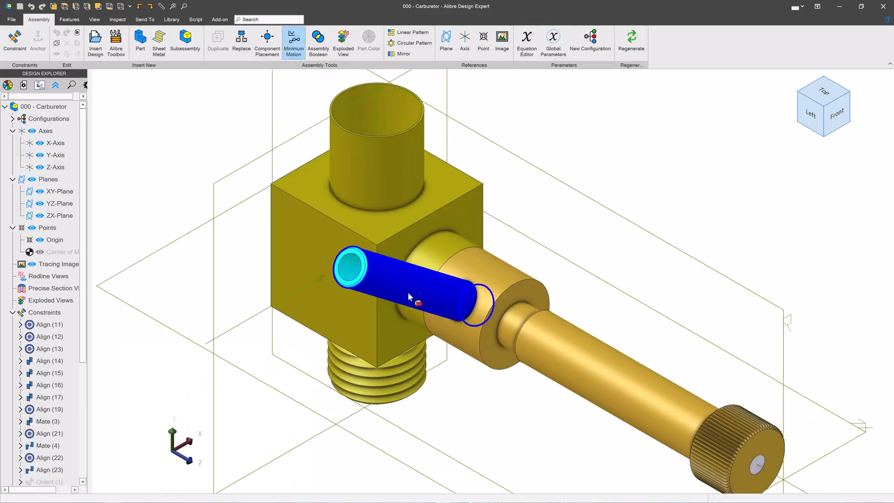
left_click(369, 40)
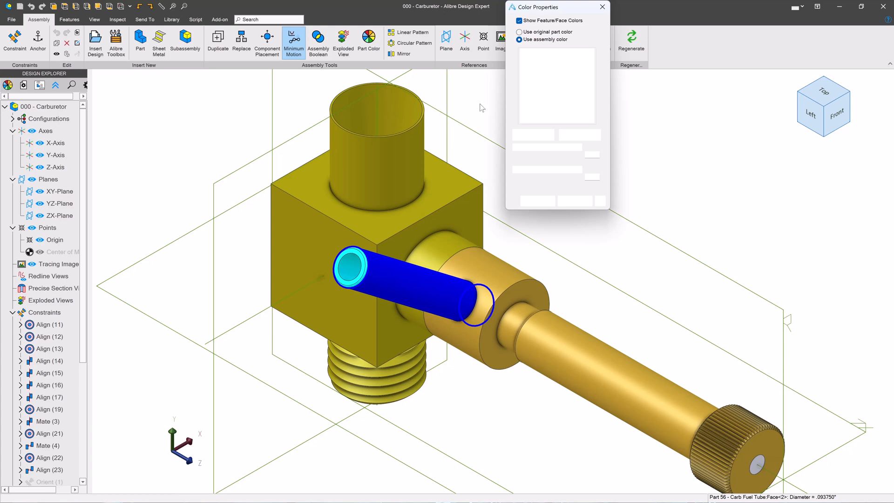
left_click(520, 31)
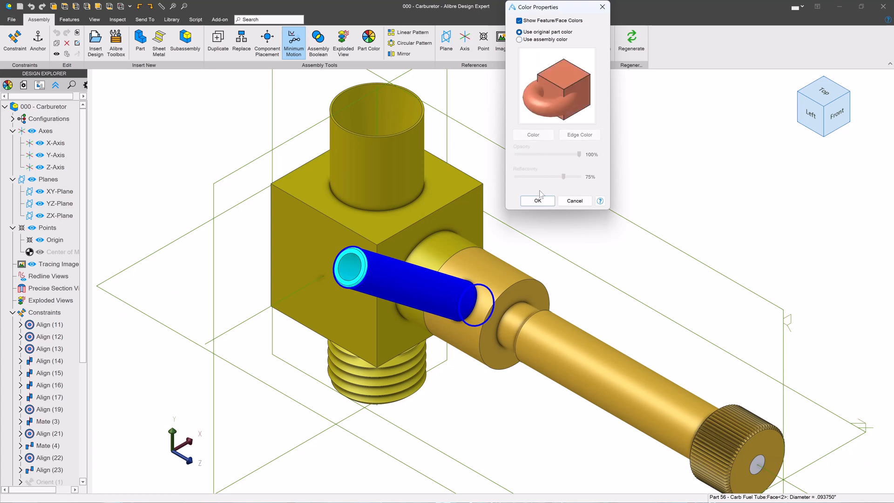
left_click(536, 200)
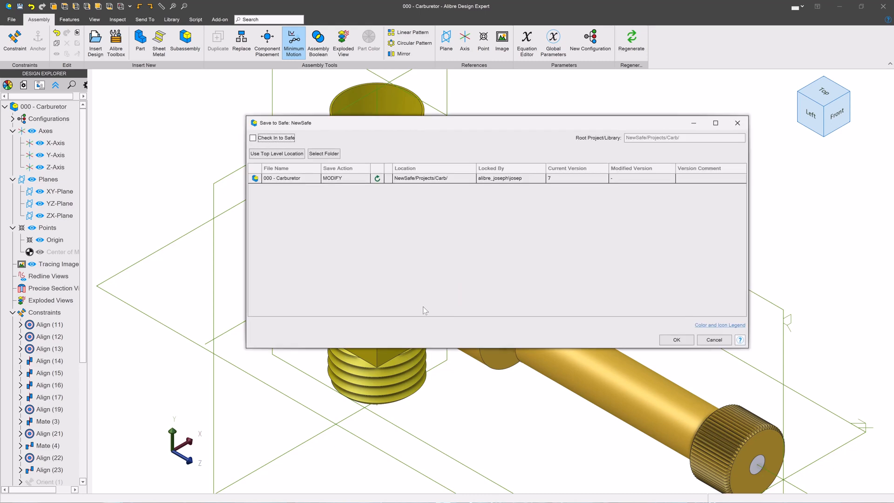
mouse_move(263, 165)
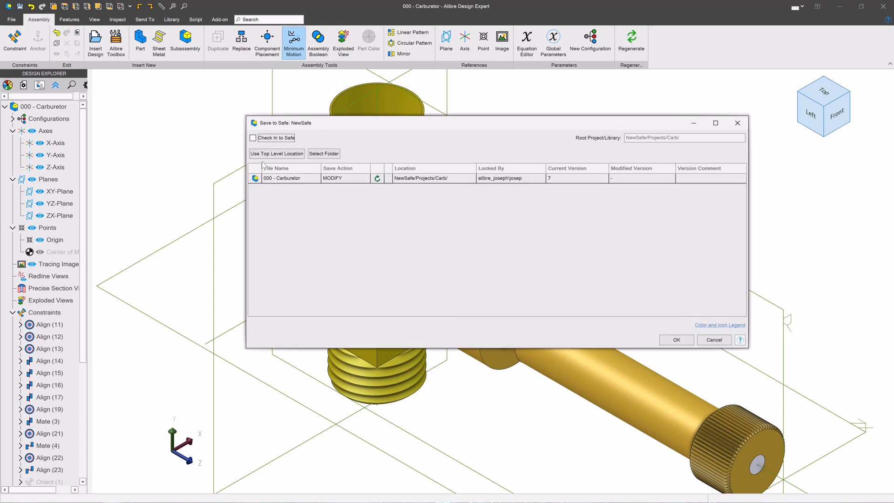
Check the Carburetor in to the safe with version comment 'Changed Color on Inlet'.
left_click(253, 138)
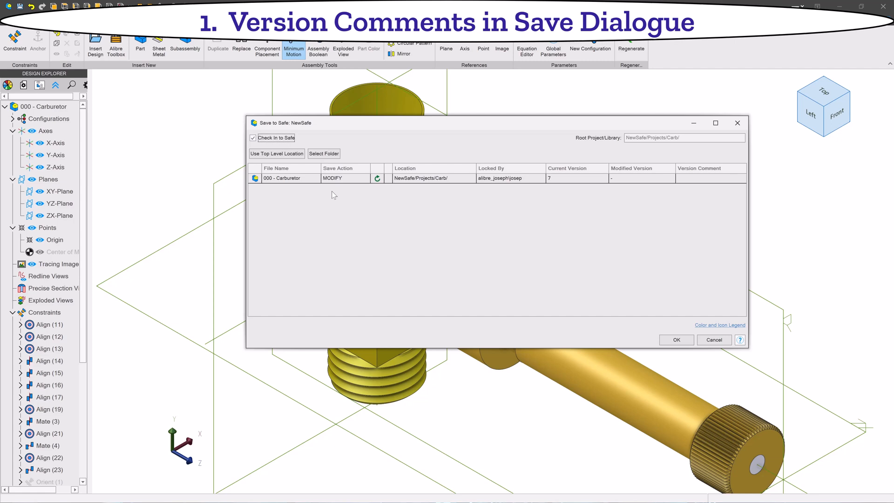
left_click(711, 178)
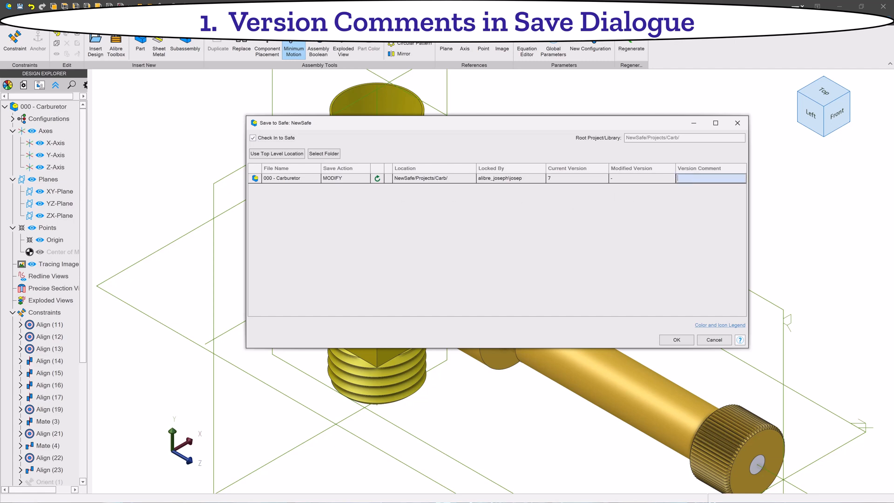
type("Changed Color on Inlet")
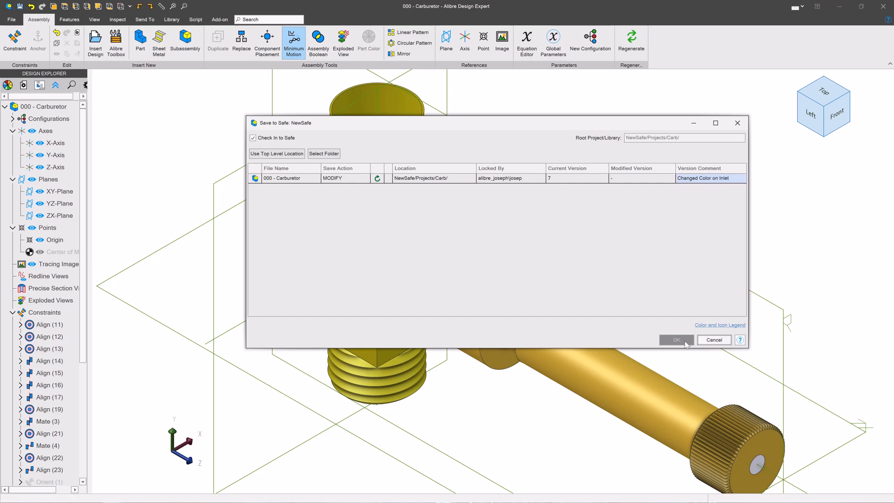
left_click(676, 340)
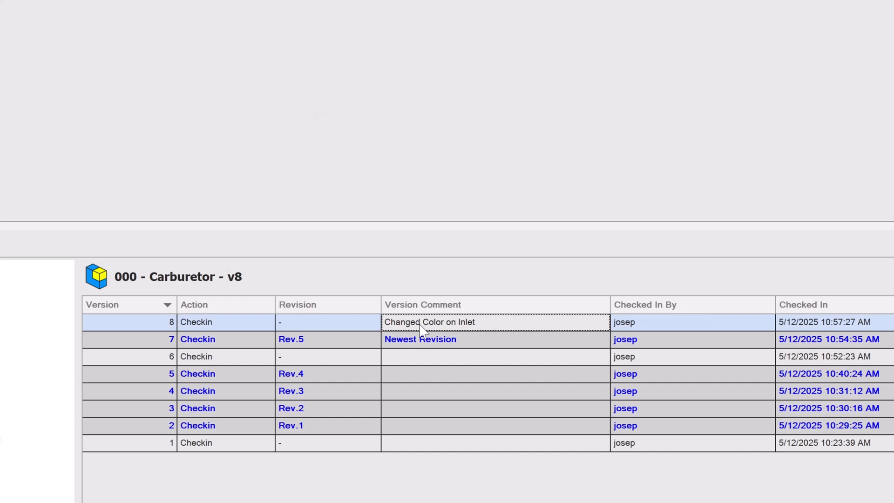
mouse_move(484, 431)
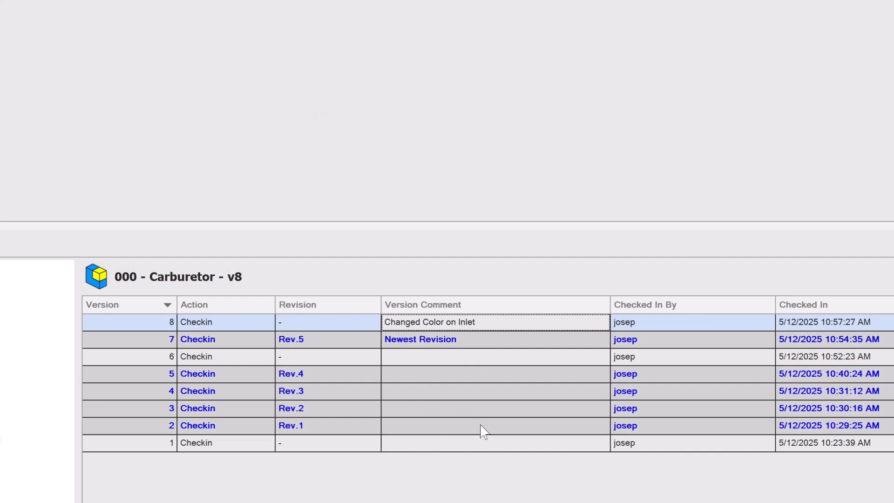
mouse_move(456, 403)
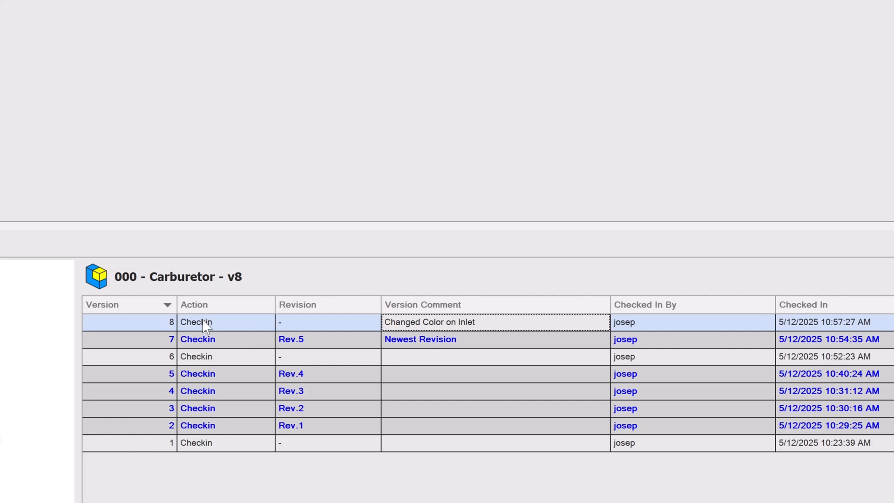
Add a revision to version 8 of the Carburetor, making it Rev.6.
right_click(205, 322)
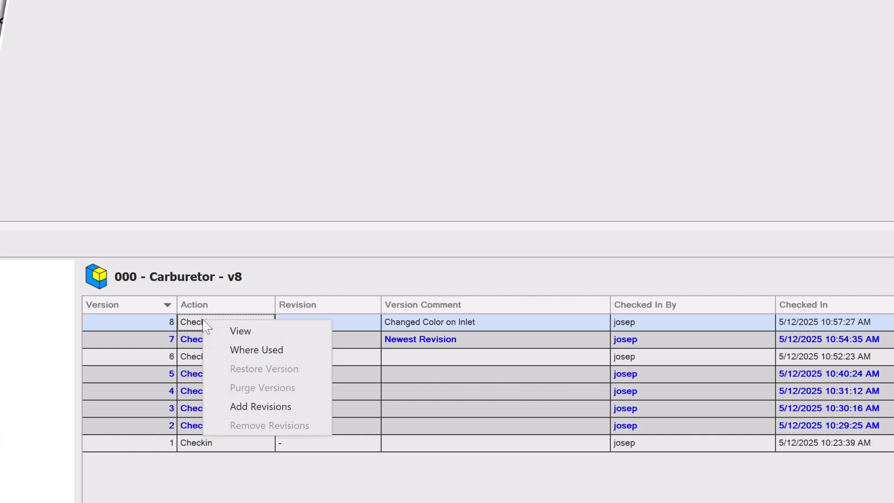
left_click(260, 406)
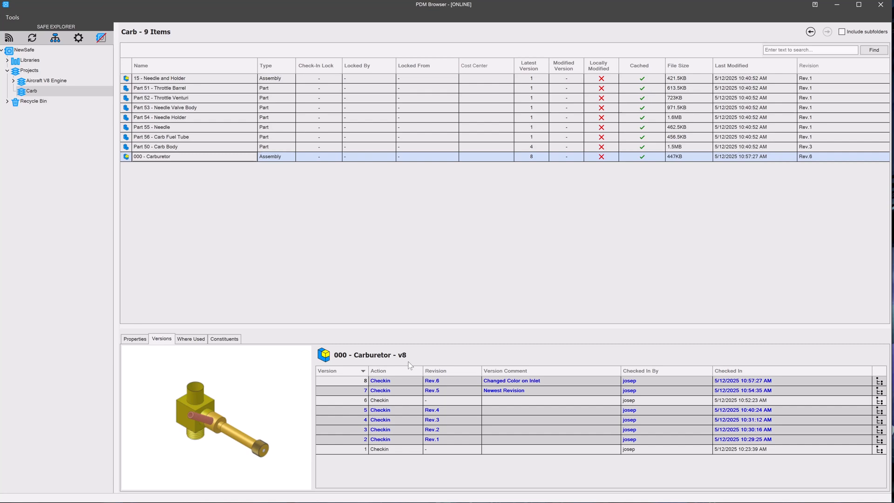
right_click(380, 380)
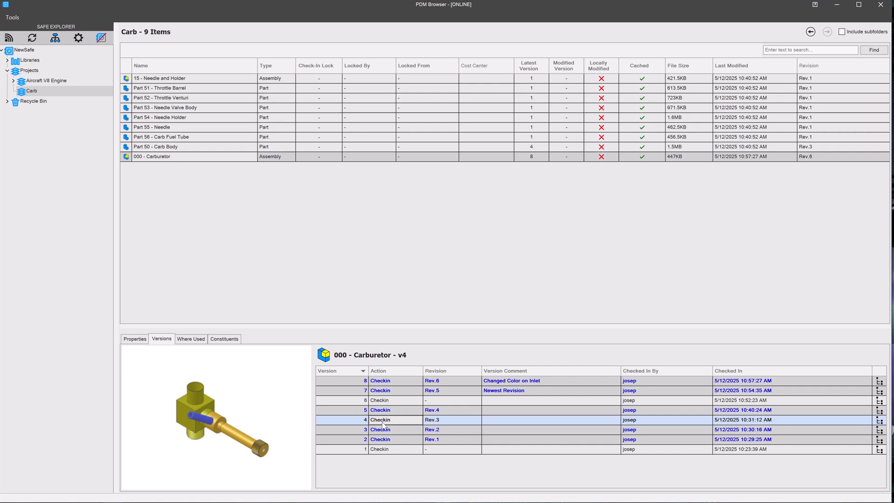
right_click(380, 420)
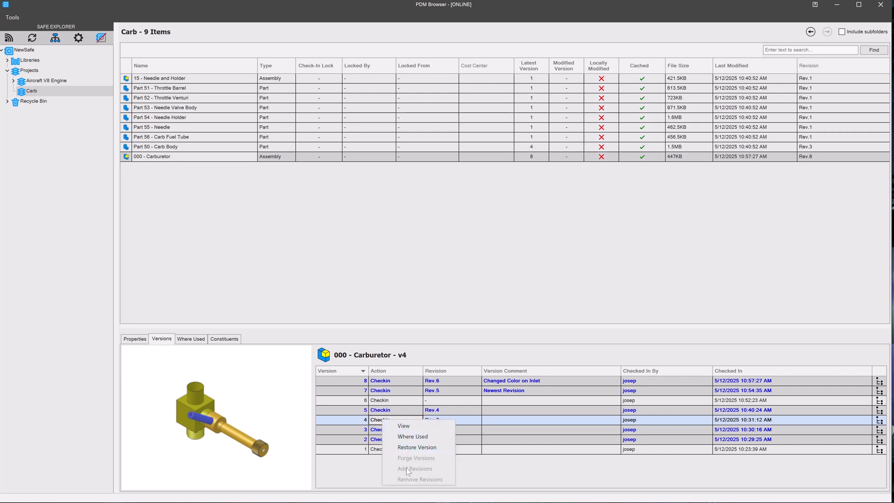
mouse_move(420, 479)
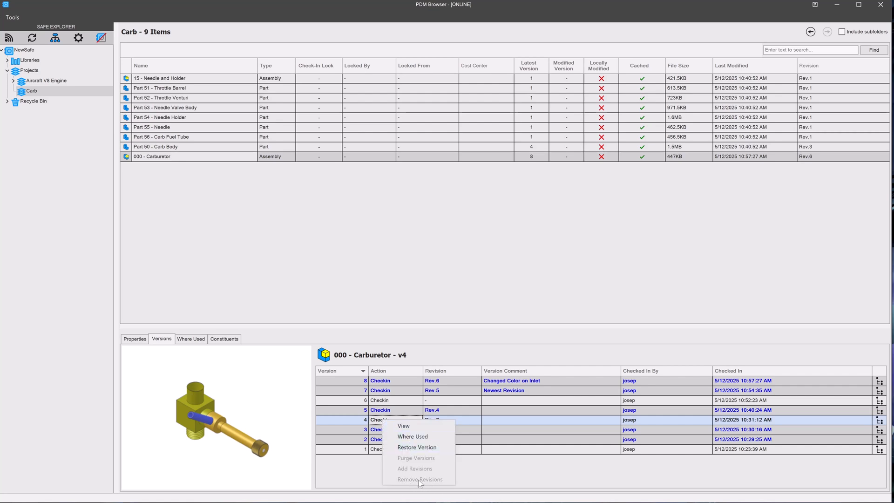
mouse_move(418, 459)
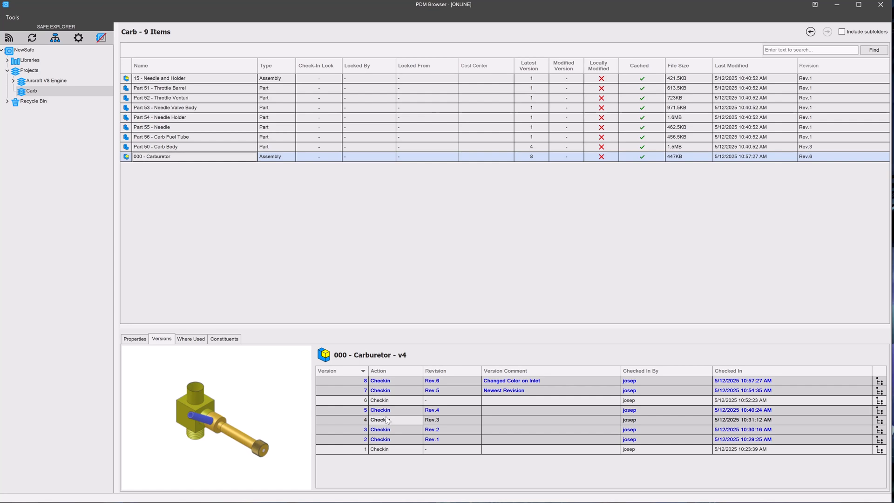
mouse_move(402, 453)
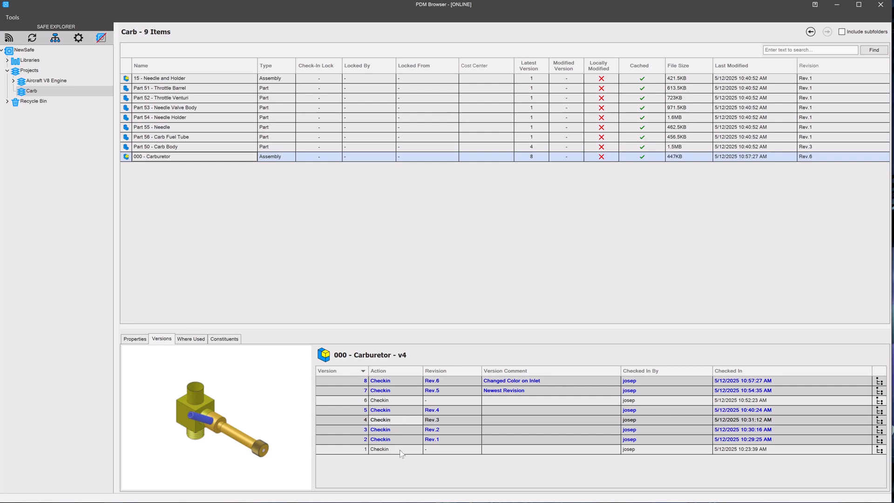
mouse_move(451, 411)
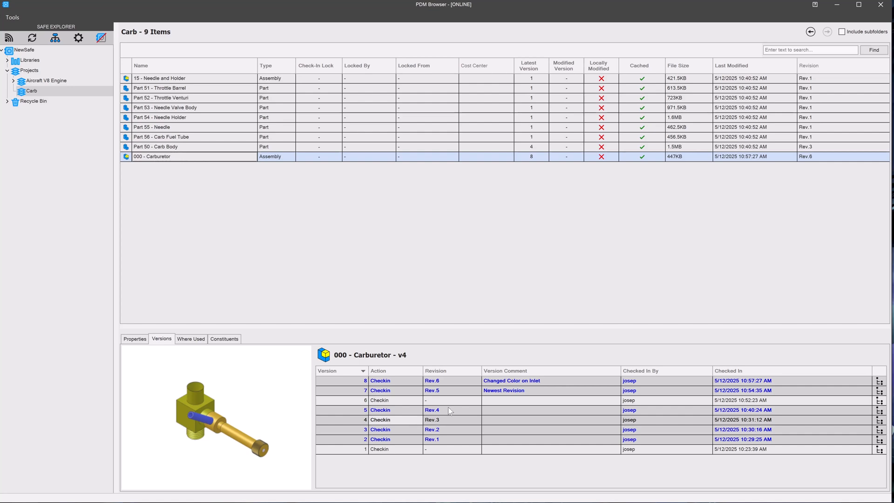
mouse_move(400, 417)
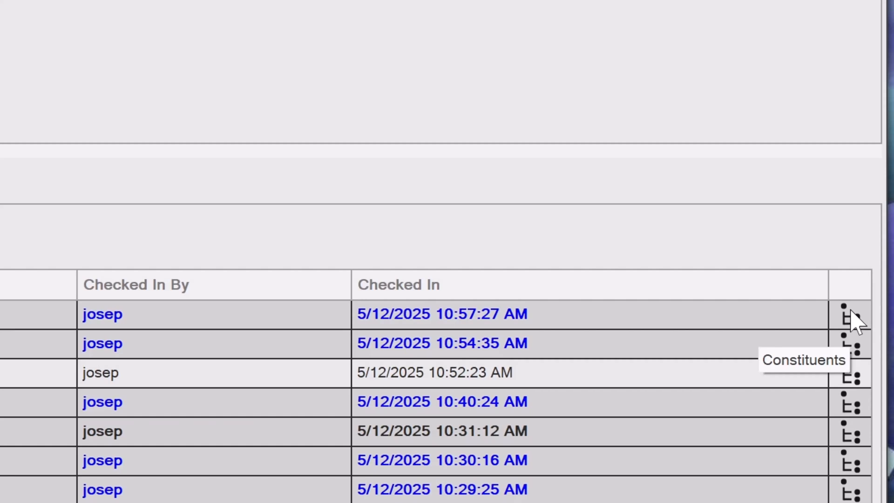
left_click(849, 314)
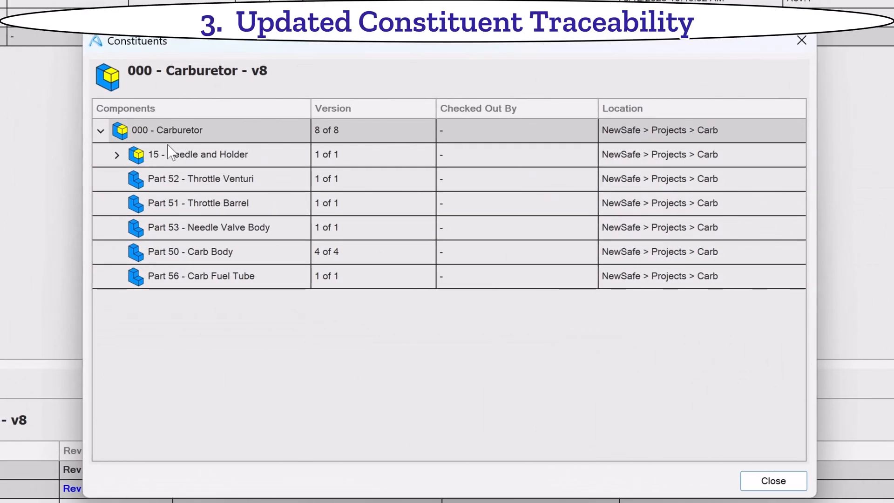
left_click(199, 154)
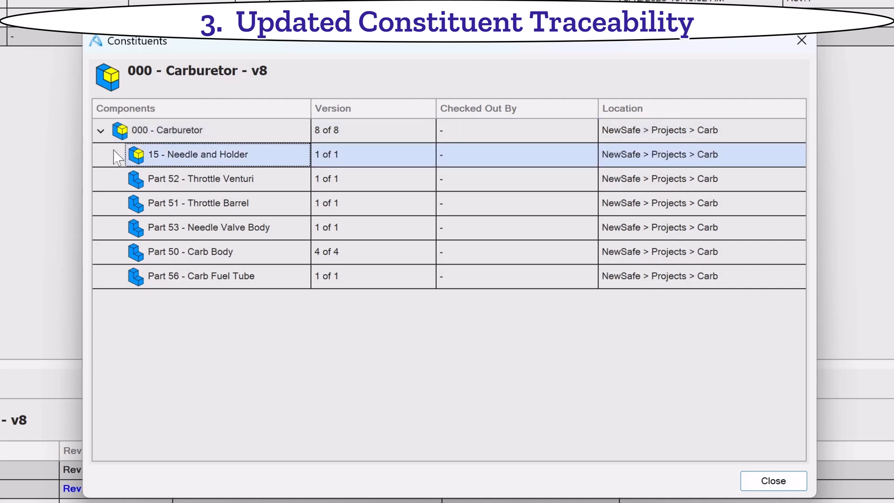
left_click(100, 154)
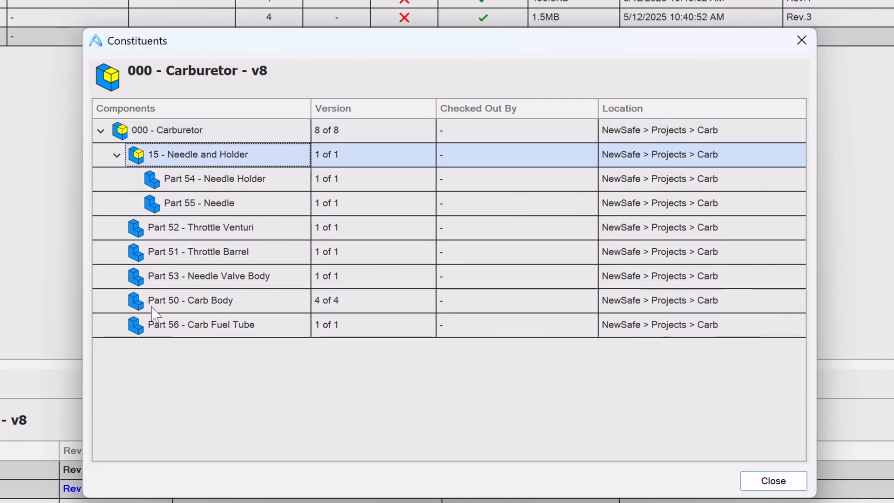
left_click(199, 203)
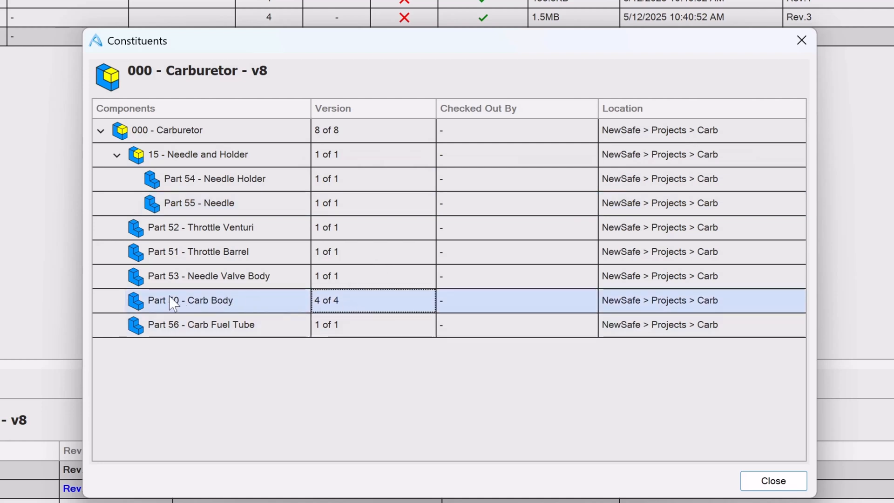
mouse_move(322, 311)
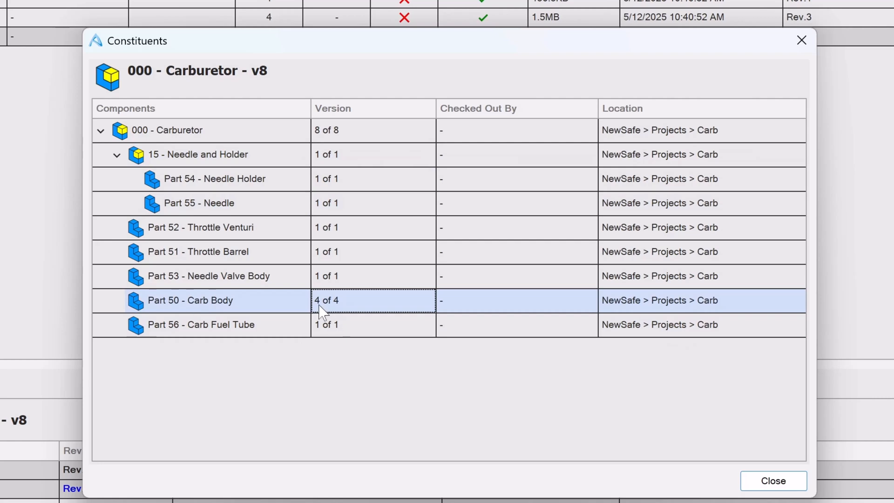
mouse_move(472, 395)
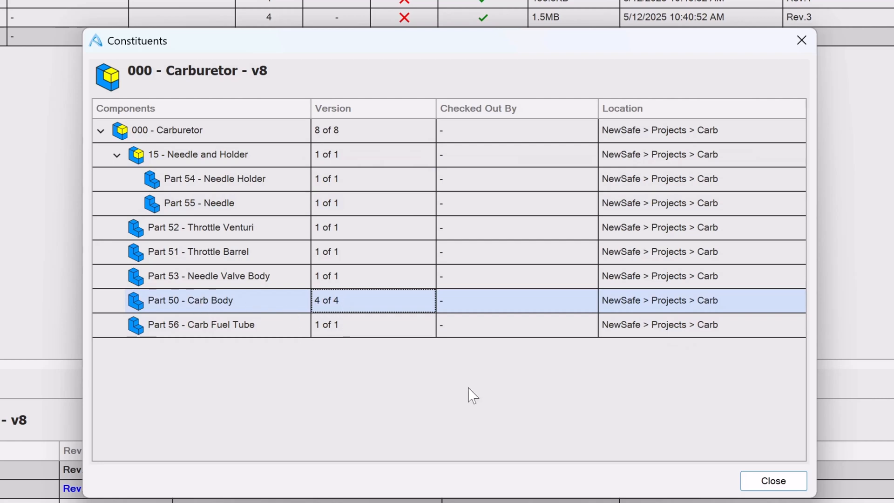
left_click(773, 480)
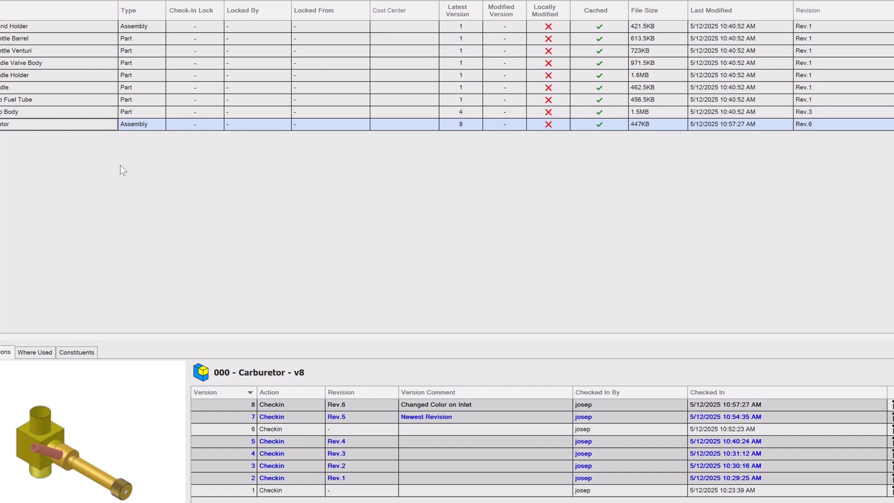
Select Part 50 - Carb Body and list the designs where it is used.
left_click(155, 146)
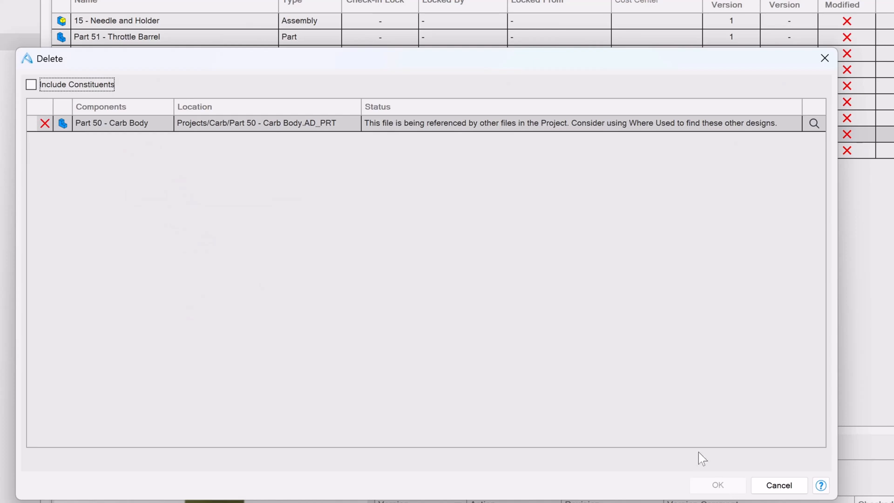
mouse_move(358, 168)
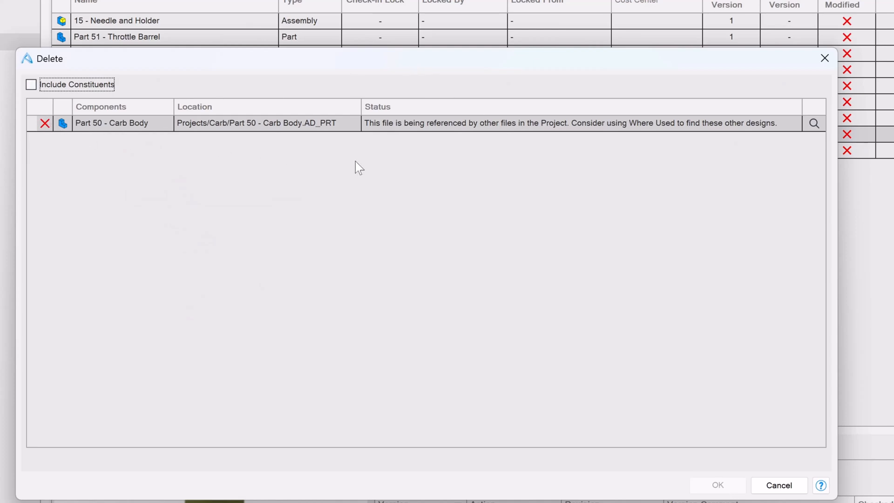
mouse_move(520, 140)
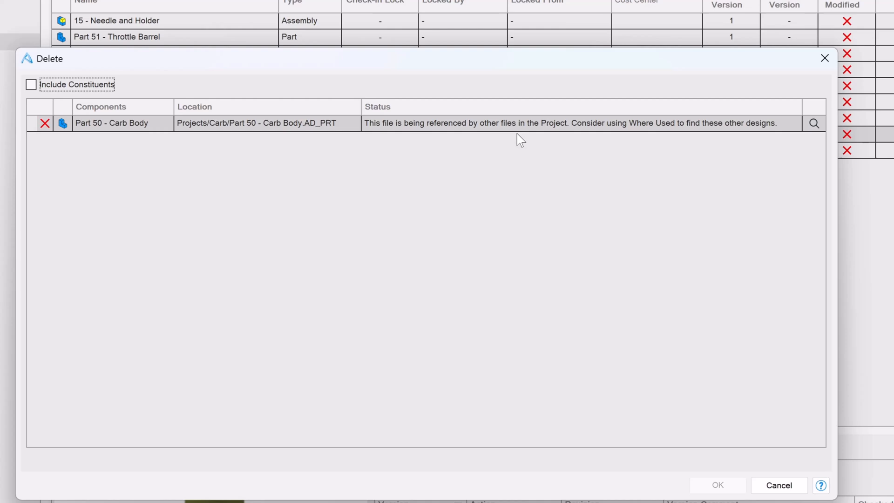
mouse_move(639, 139)
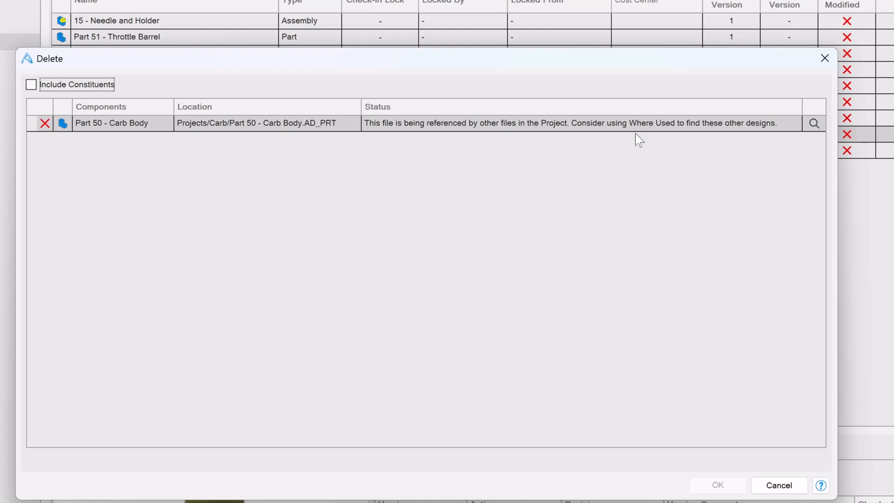
mouse_move(451, 123)
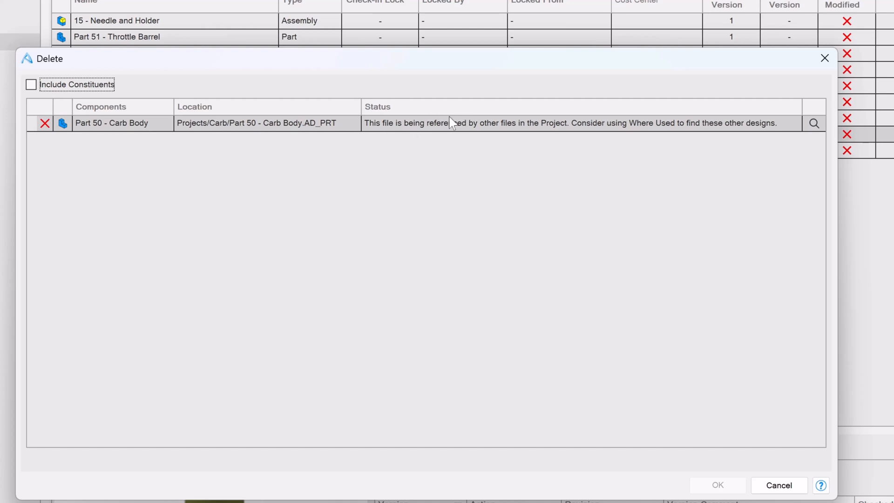
mouse_move(91, 114)
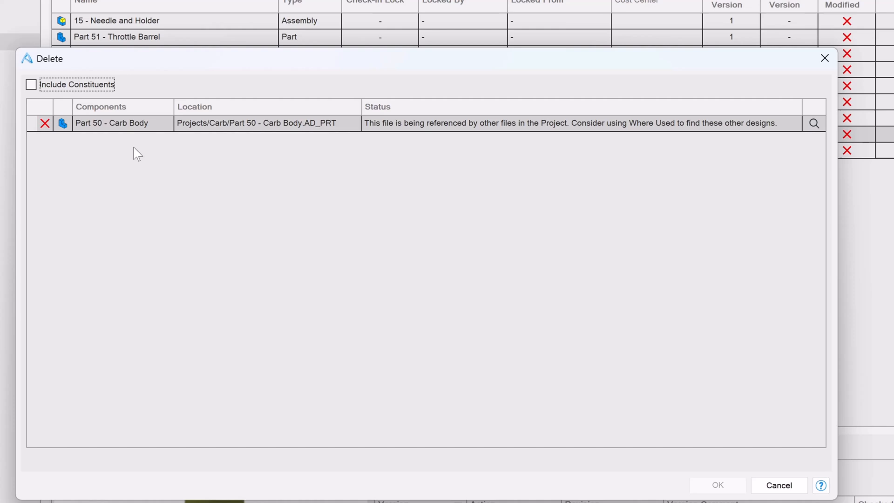
mouse_move(158, 146)
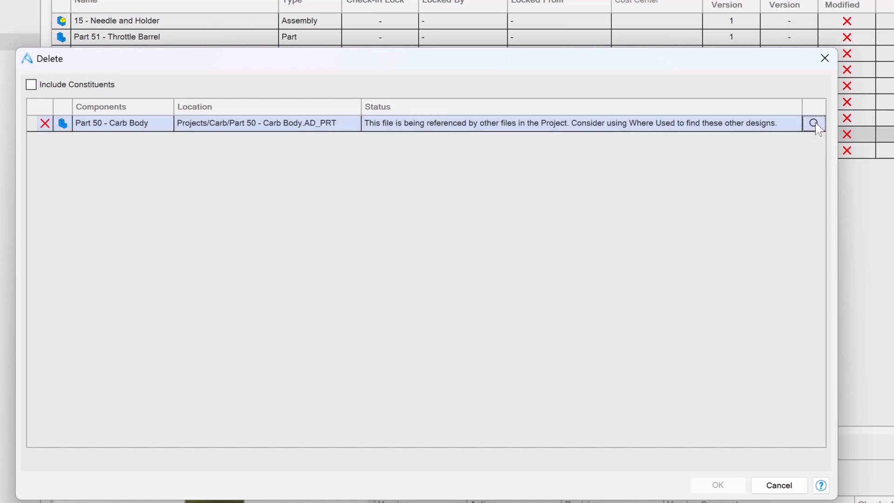
left_click(814, 123)
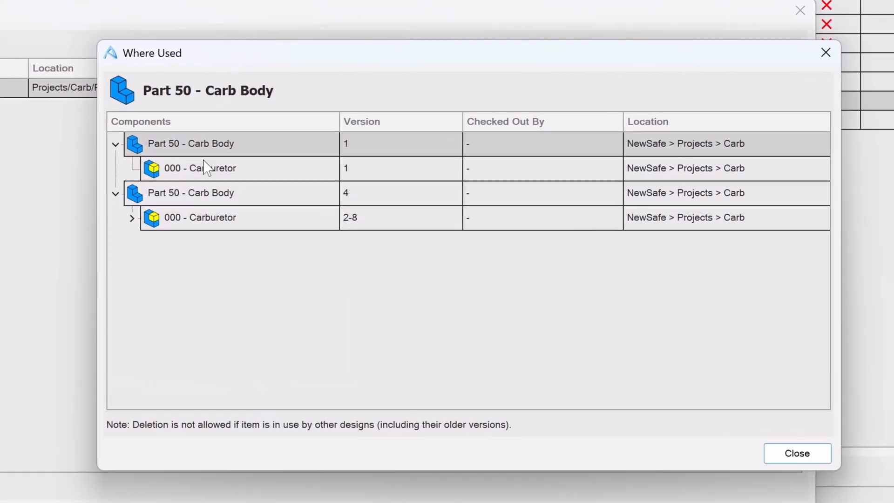
left_click(199, 168)
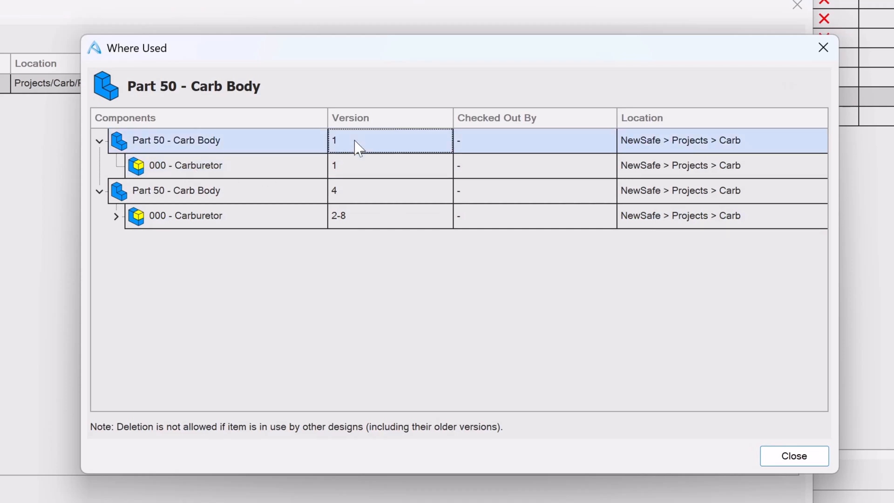
mouse_move(291, 126)
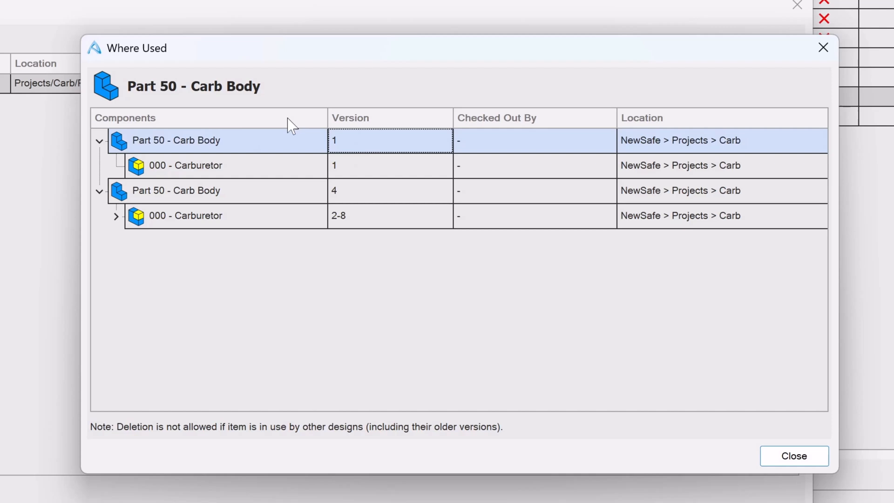
left_click(185, 165)
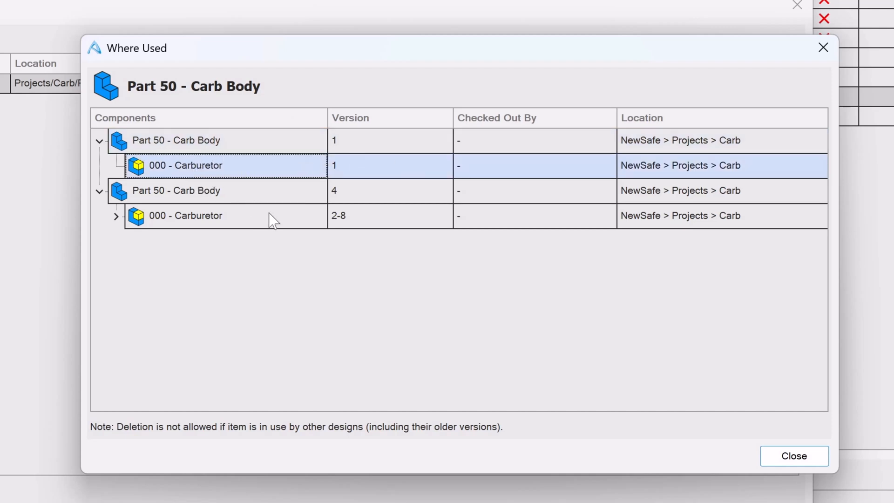
left_click(228, 190)
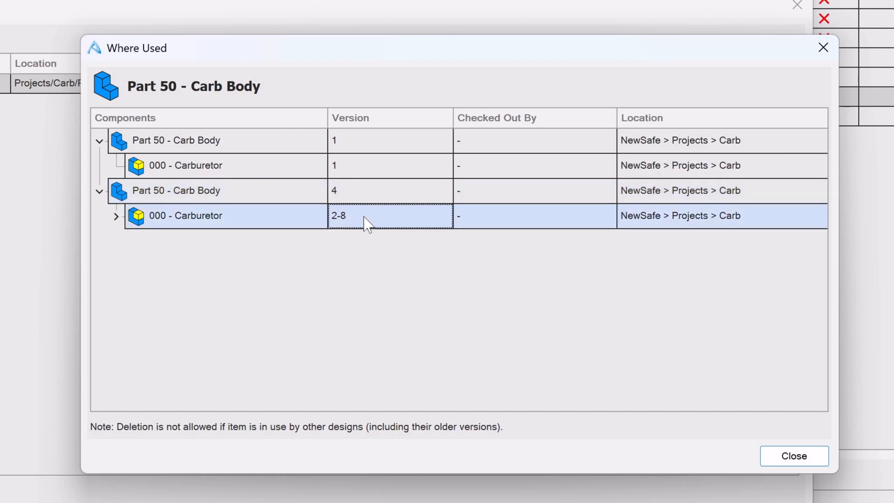
mouse_move(174, 243)
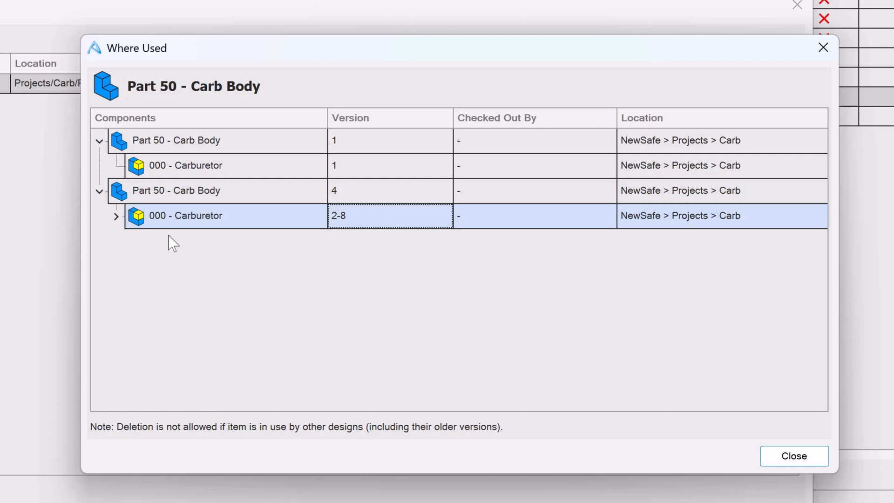
mouse_move(301, 234)
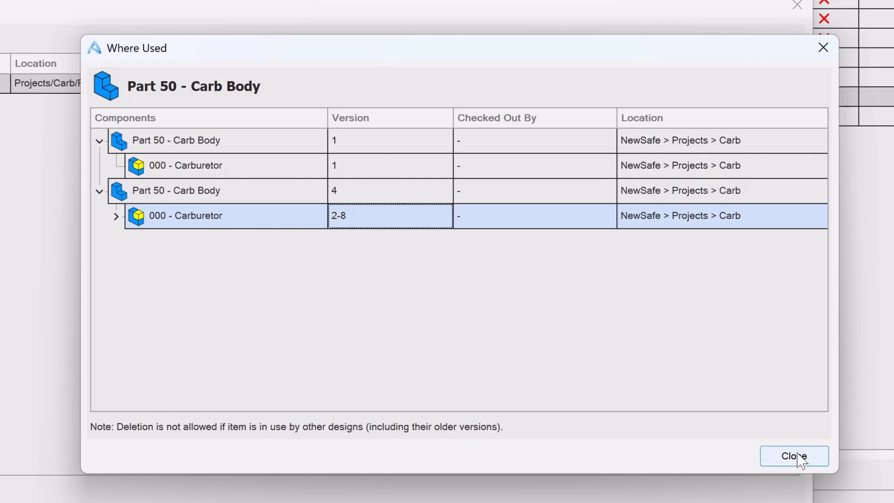
Close the Where Used list and bring up the actions for version 3 of Carb Body.
left_click(794, 456)
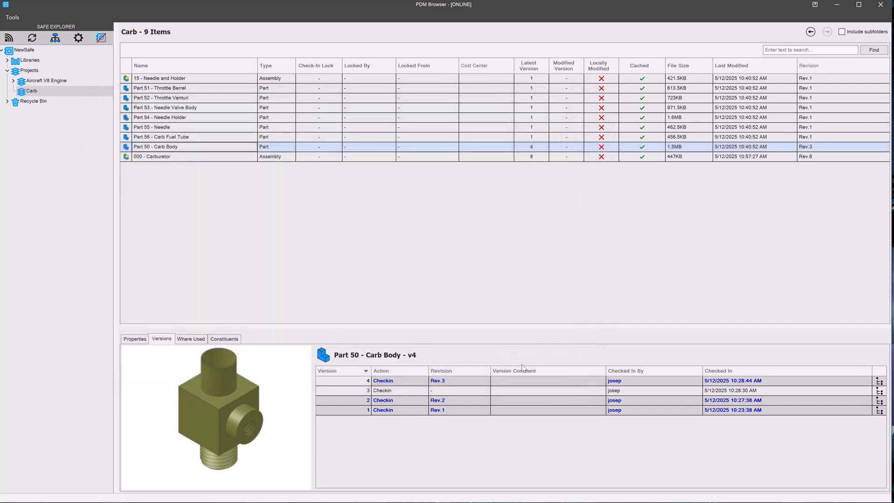
mouse_move(292, 348)
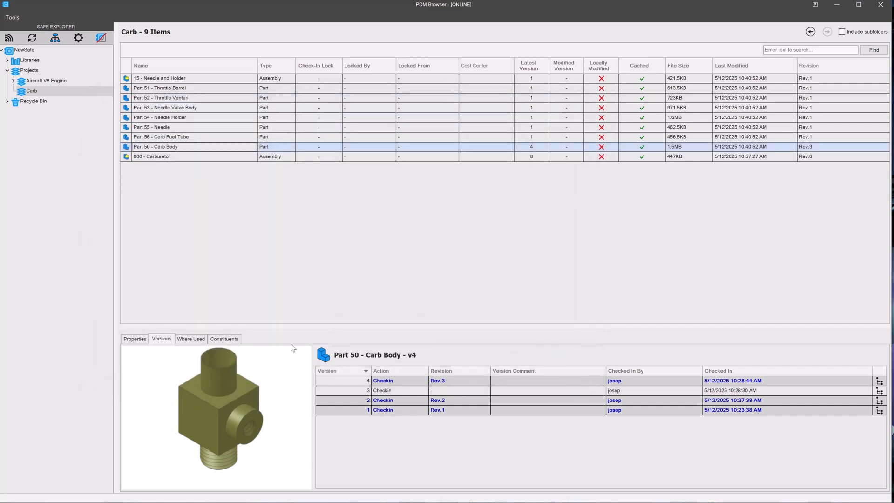
right_click(388, 390)
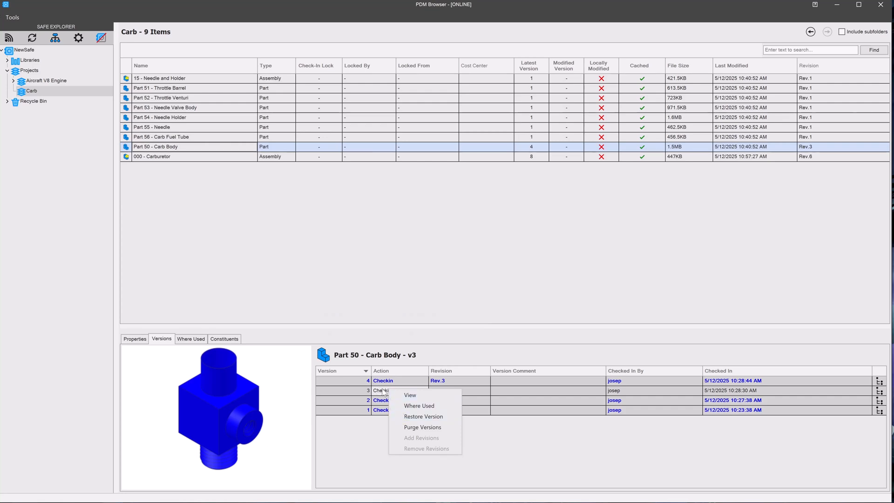
mouse_move(422, 427)
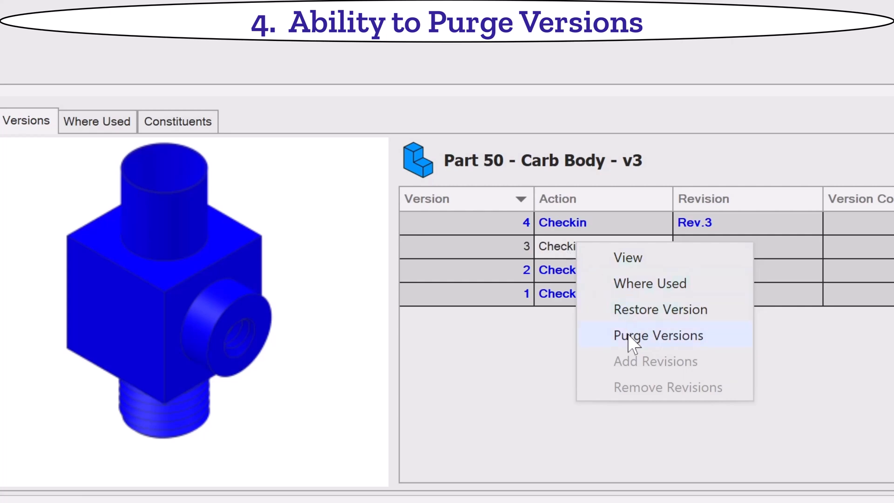
Purge version 3 of Part 50 - Carb Body permanently, leaving versions 1, 2 and 4.
left_click(659, 336)
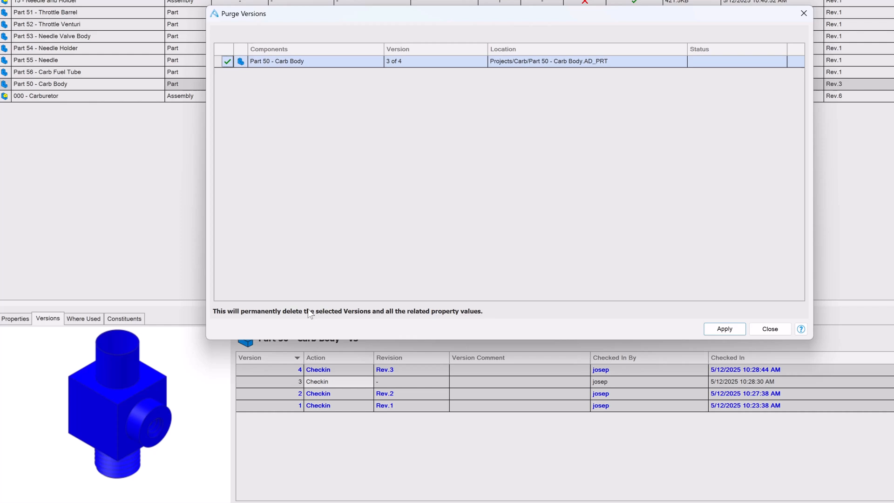
mouse_move(725, 329)
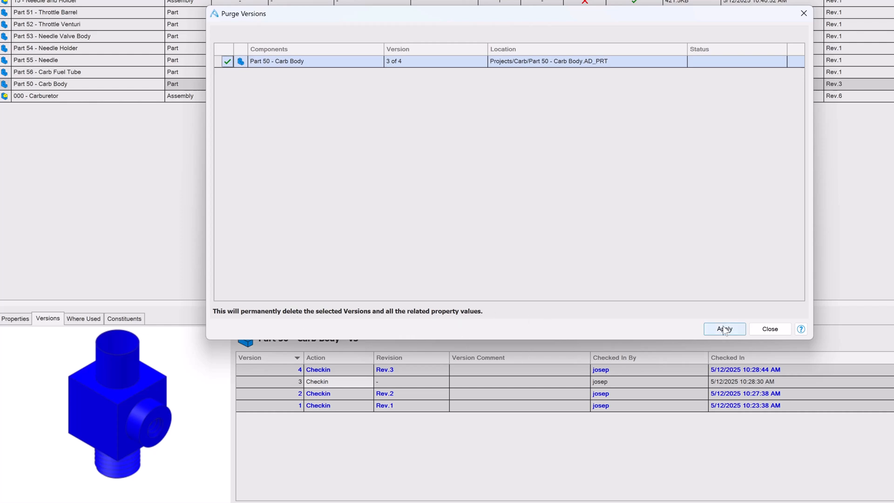
left_click(725, 328)
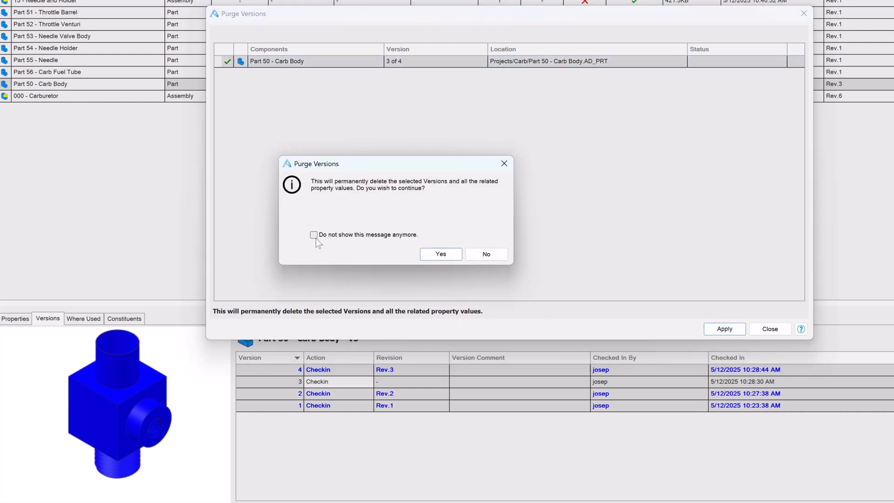
left_click(439, 254)
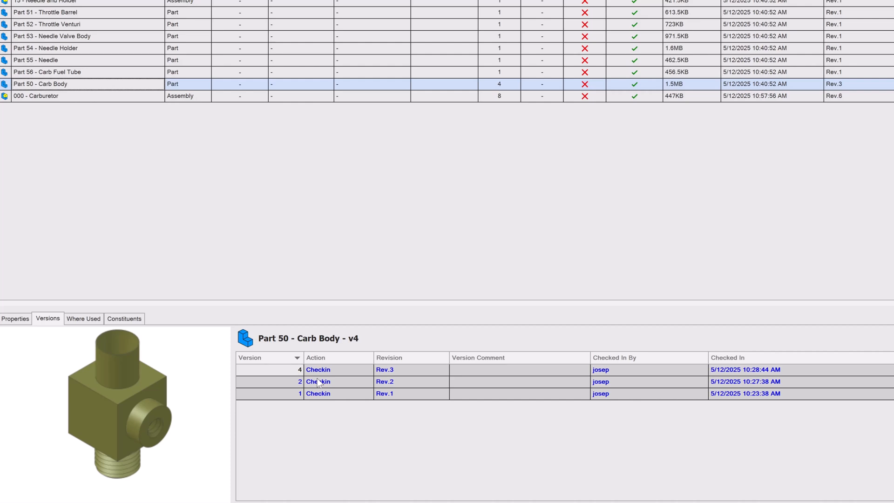
mouse_move(248, 222)
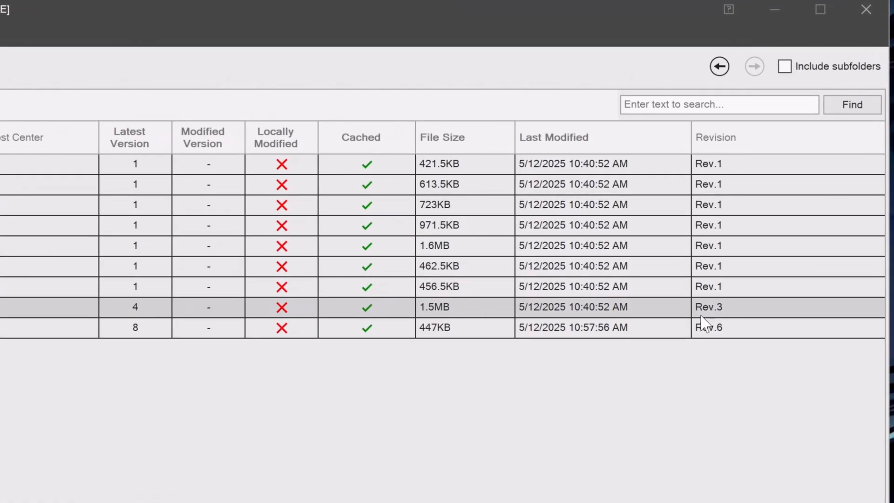
Show the version history of 000 - Carburetor with its comments.
left_click(282, 327)
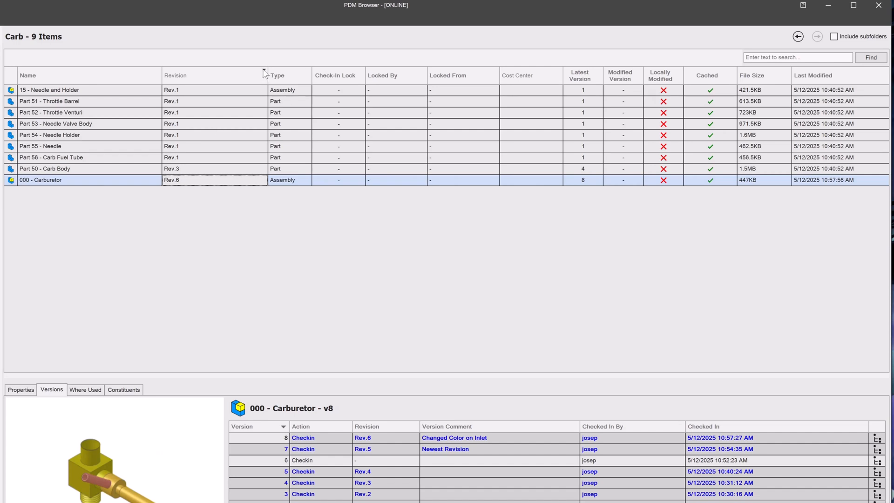
Add a Version Comment property column to the Carb file list.
right_click(264, 75)
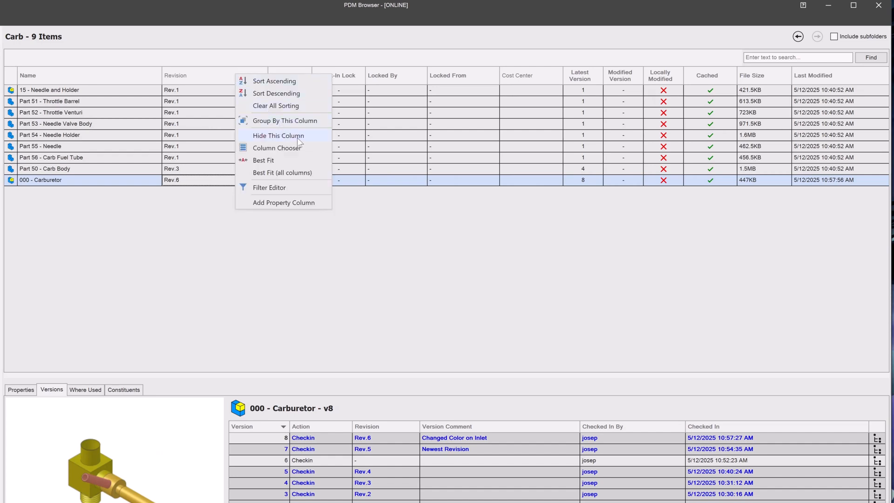
left_click(283, 202)
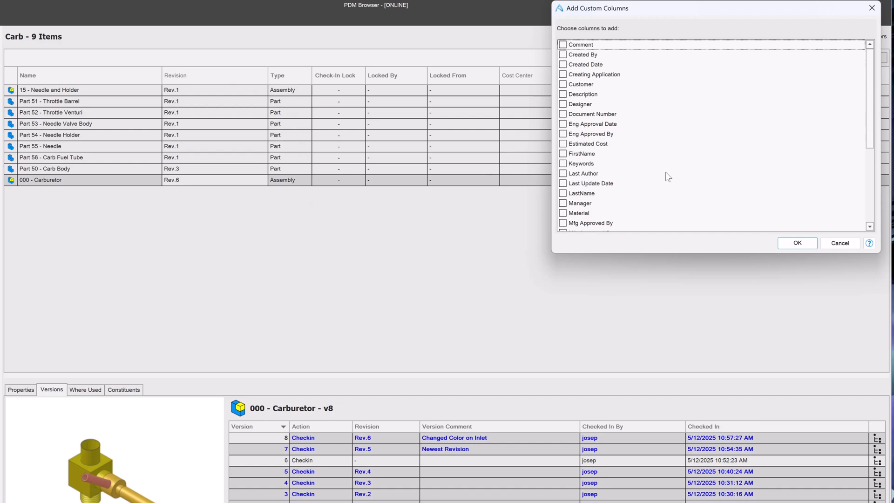
scroll("down", 3)
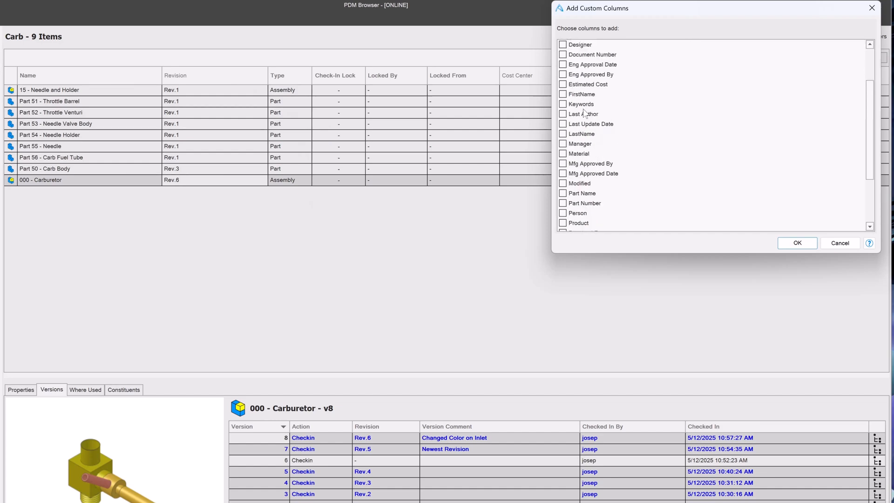
scroll("down", 3)
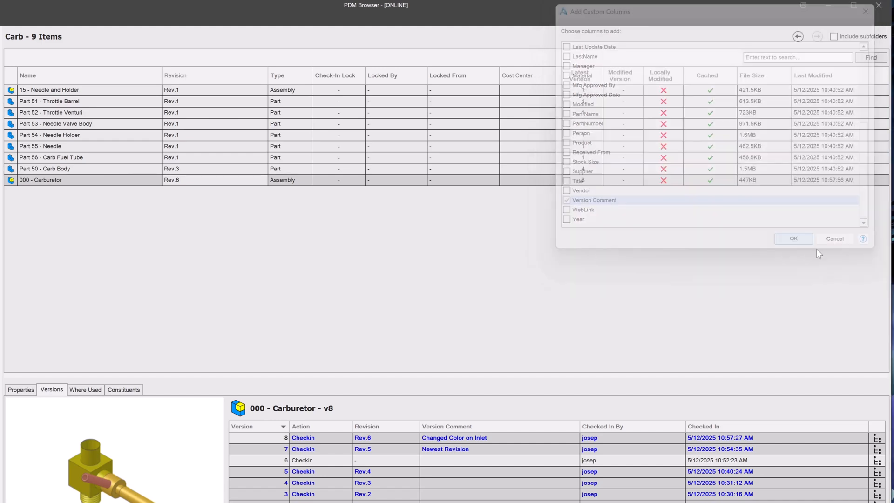
left_click(792, 238)
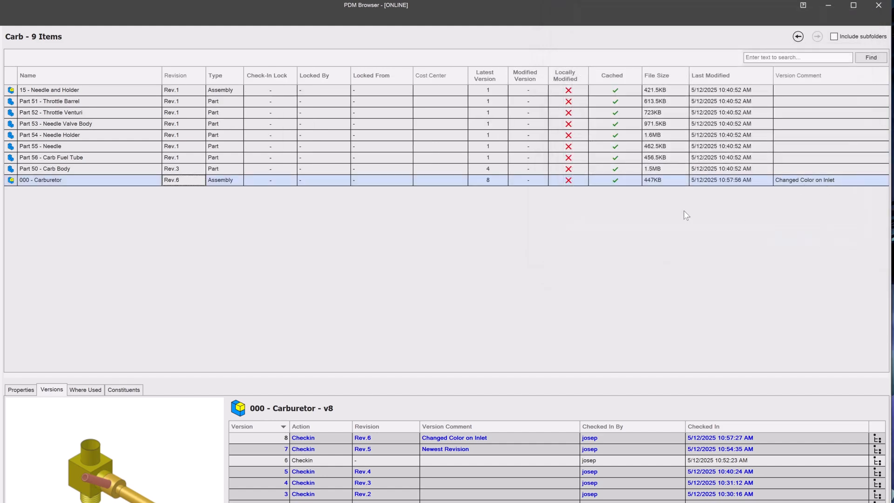
mouse_move(802, 84)
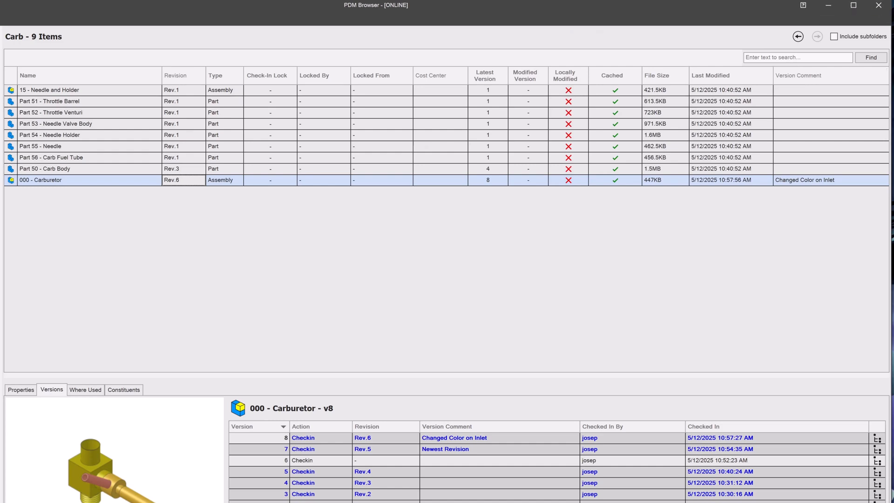
mouse_move(850, 80)
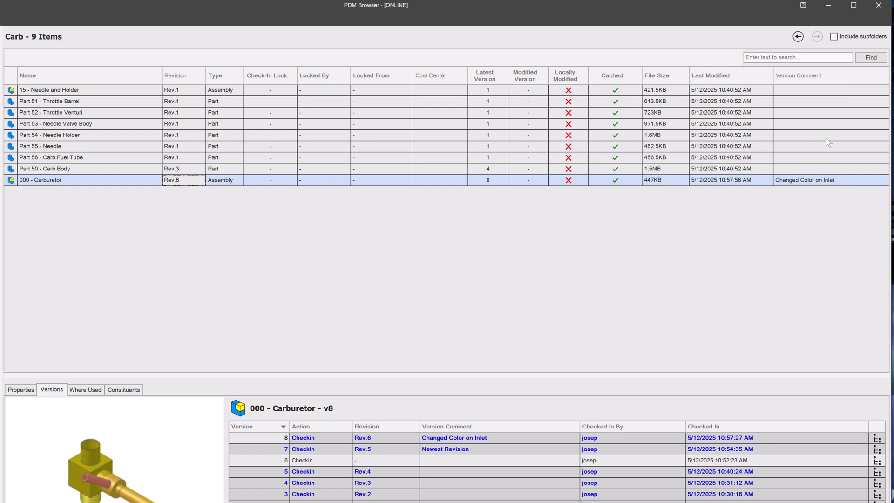
mouse_move(812, 149)
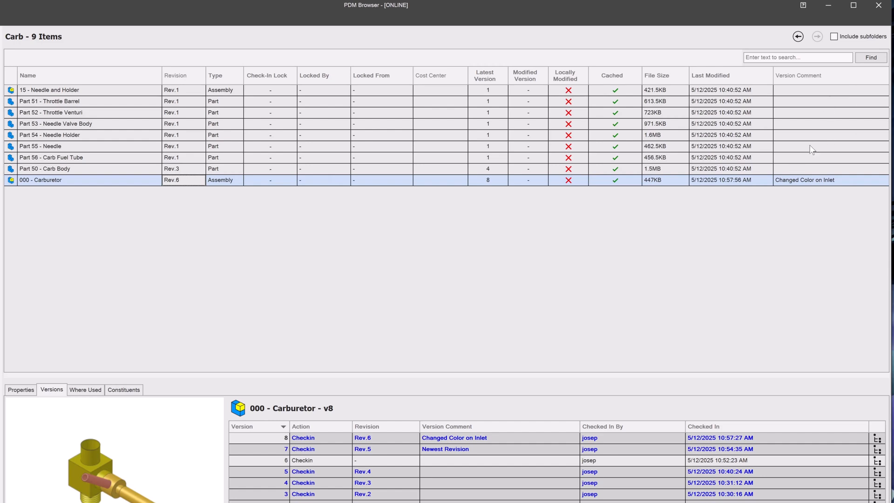